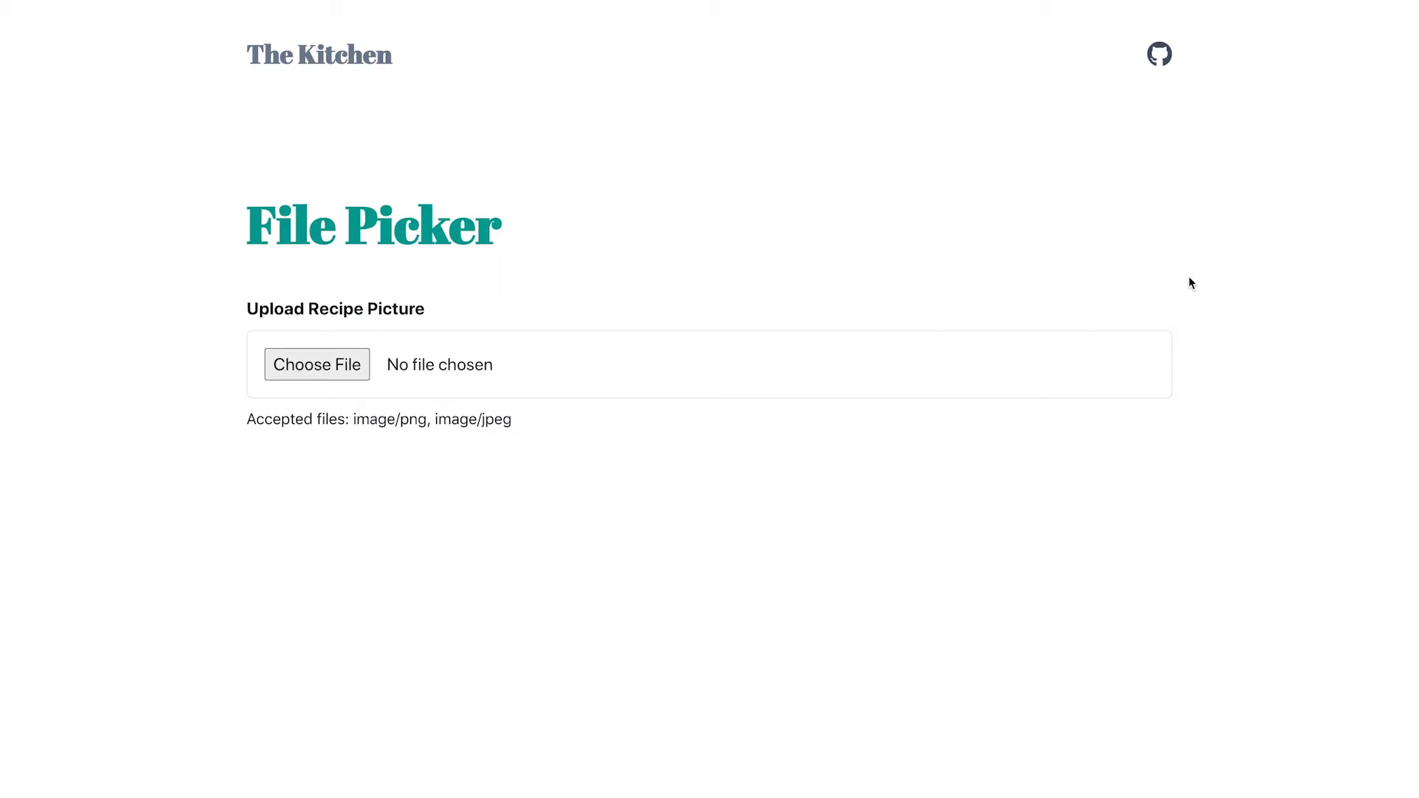
{"action": "mouse_move", "coordinate": [678, 533]}
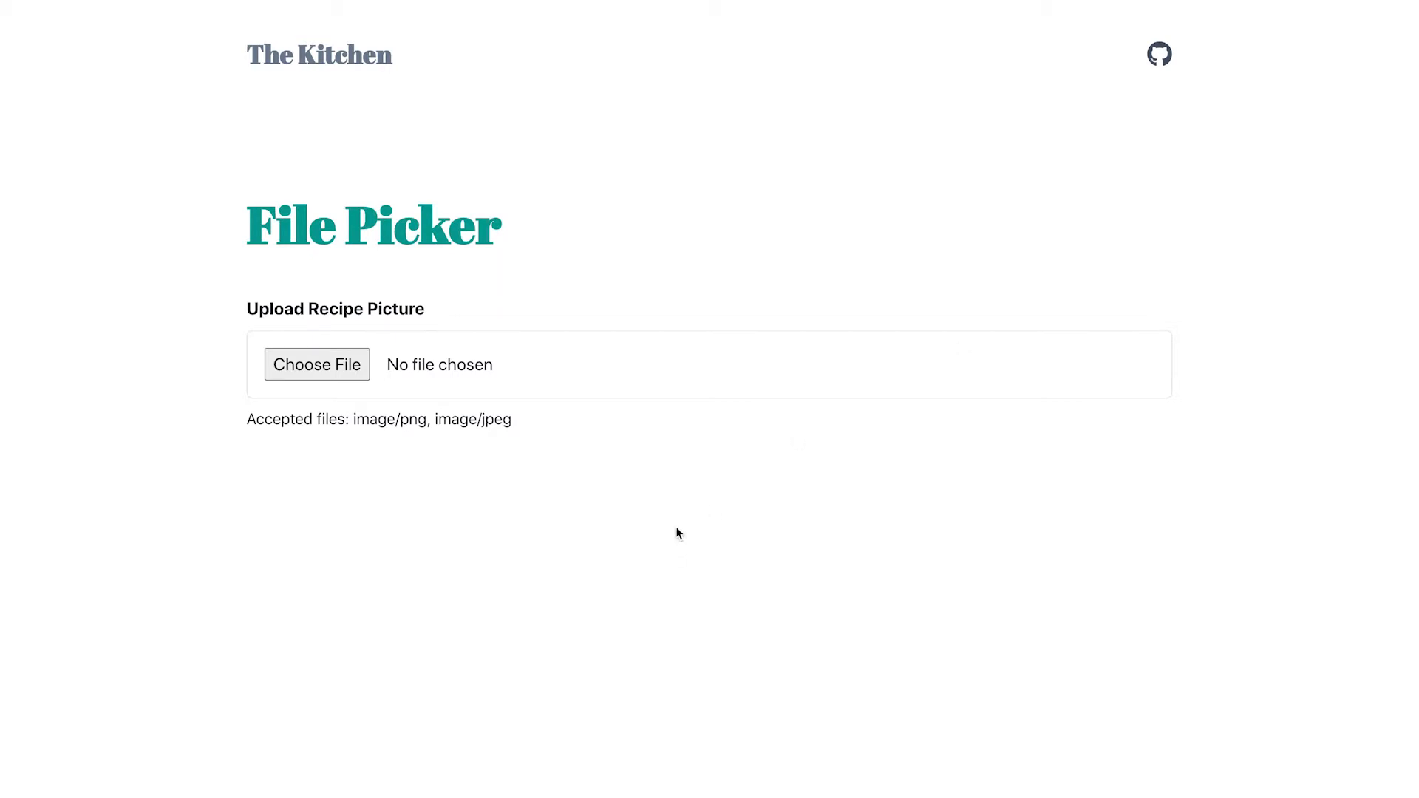
{"action": "mouse_move", "coordinate": [400, 490]}
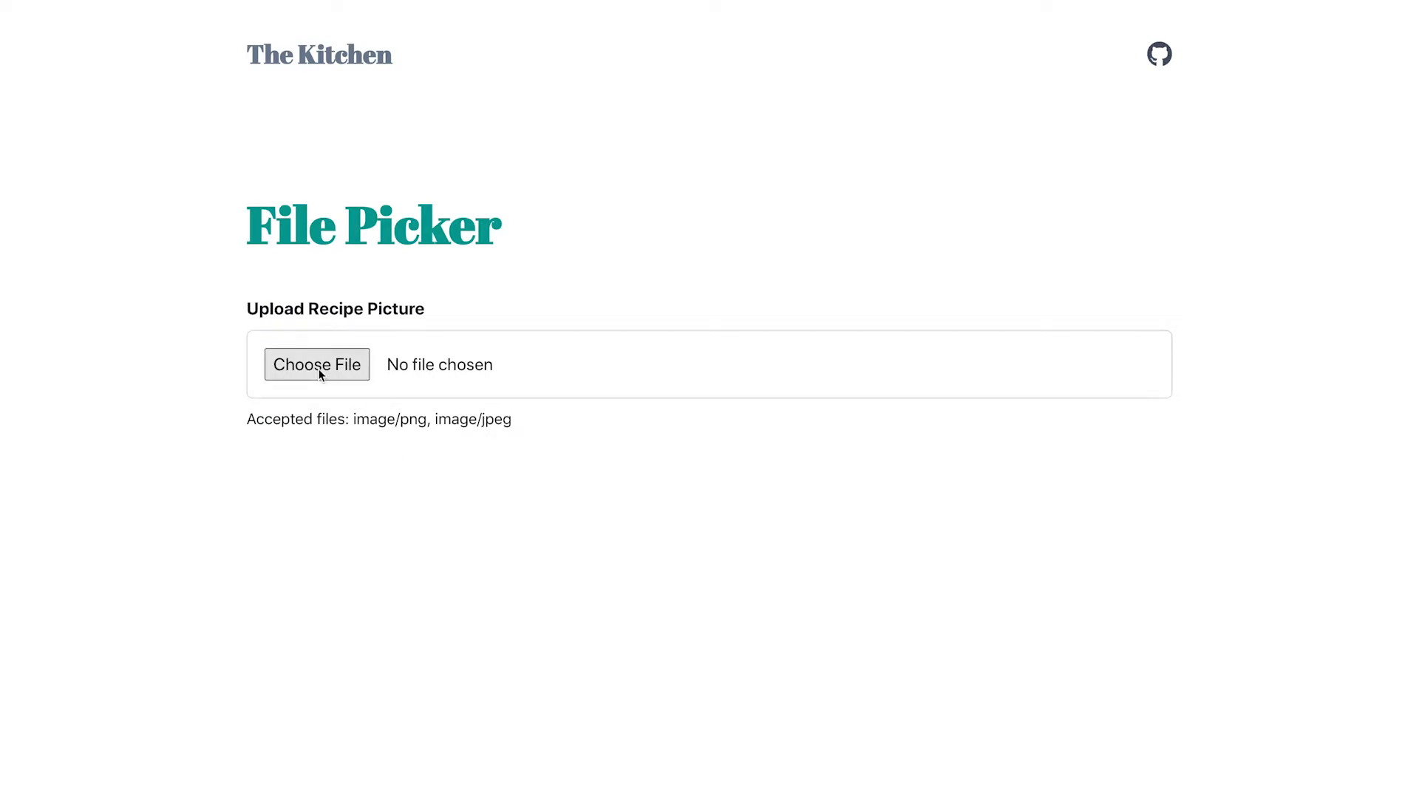
Check the recipe picture's file chooser, then declare filePath with mac-n-cheese.jpg's absolute path
{"action": "left_click", "coordinate": [317, 363]}
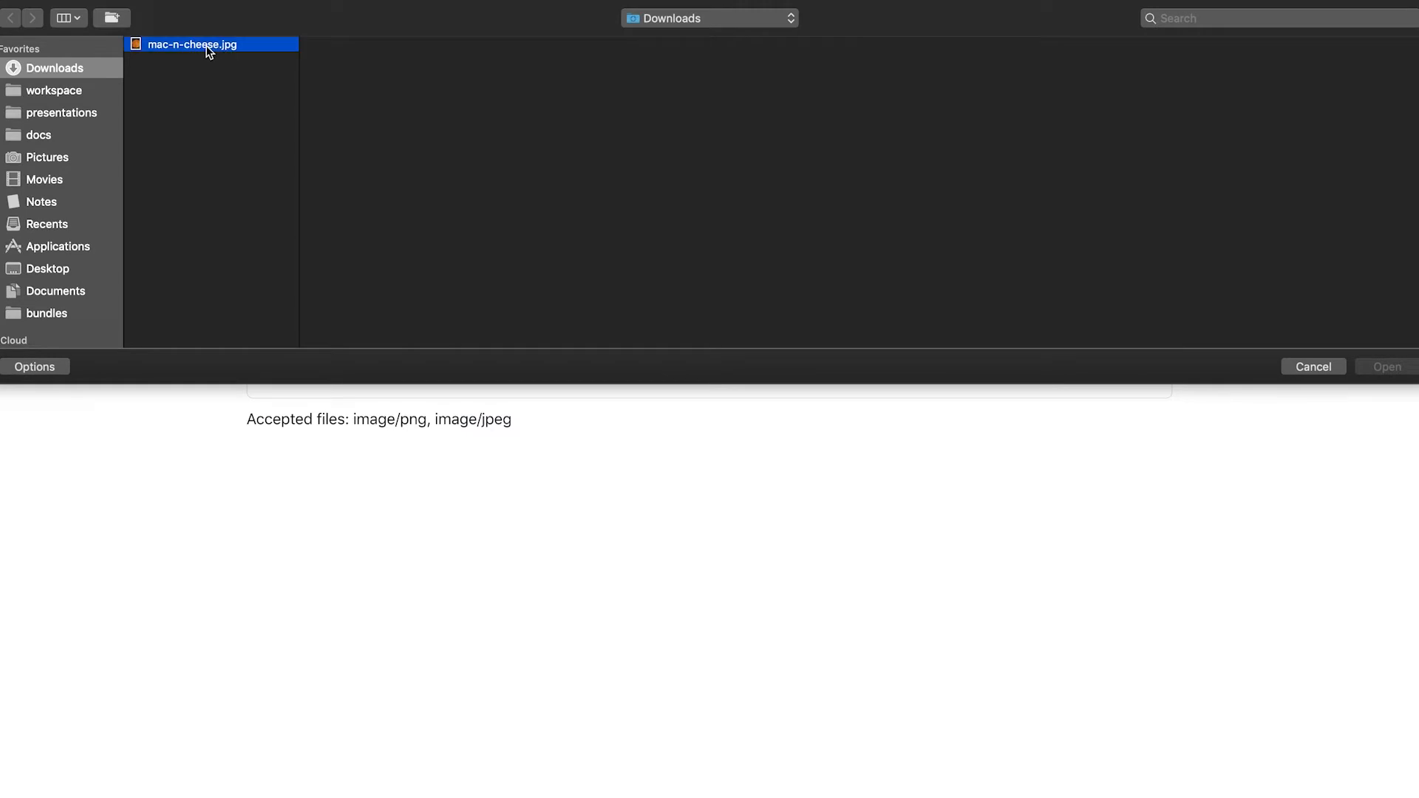
{"action": "left_click", "coordinate": [1312, 367]}
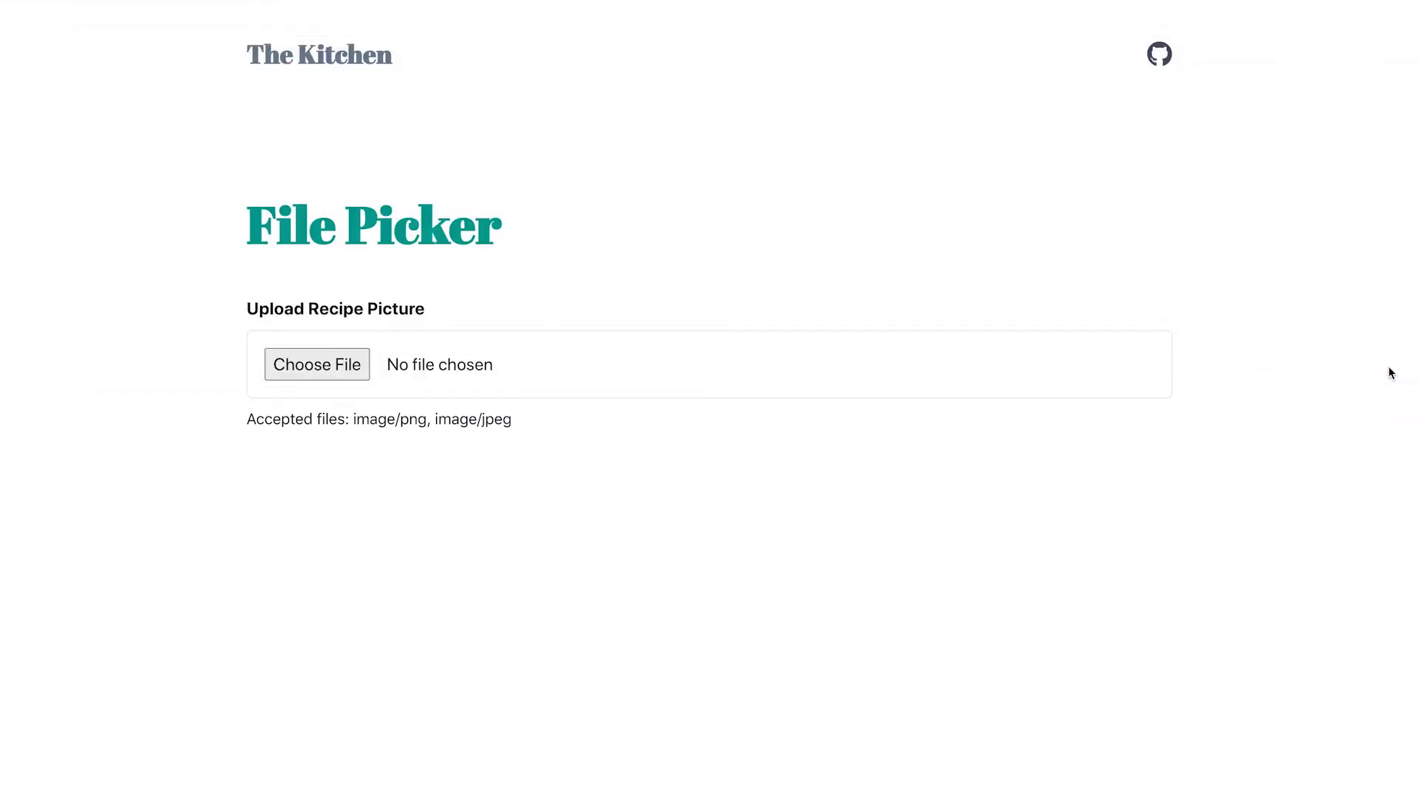
{"action": "left_click", "coordinate": [317, 363]}
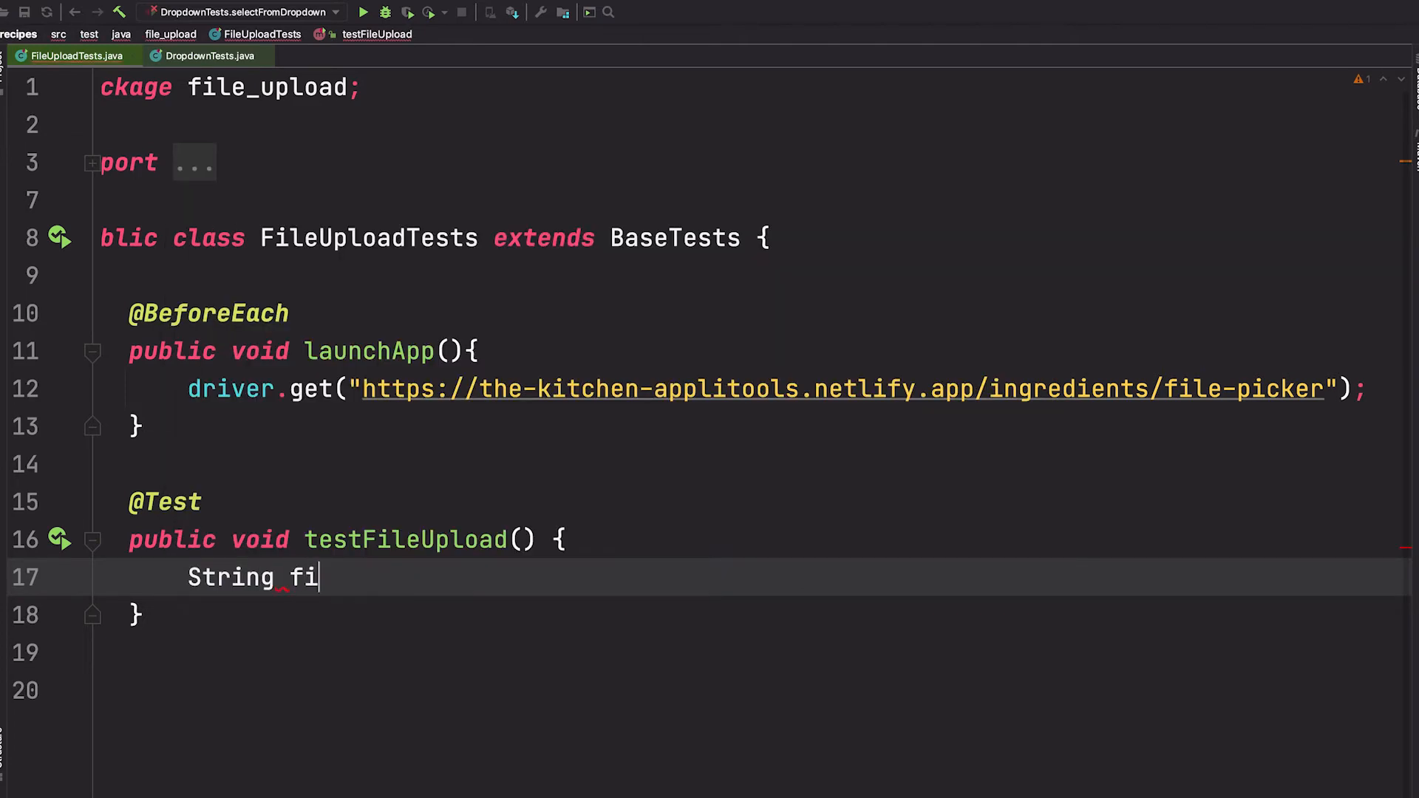
{"action": "type", "text": "lePath ="}
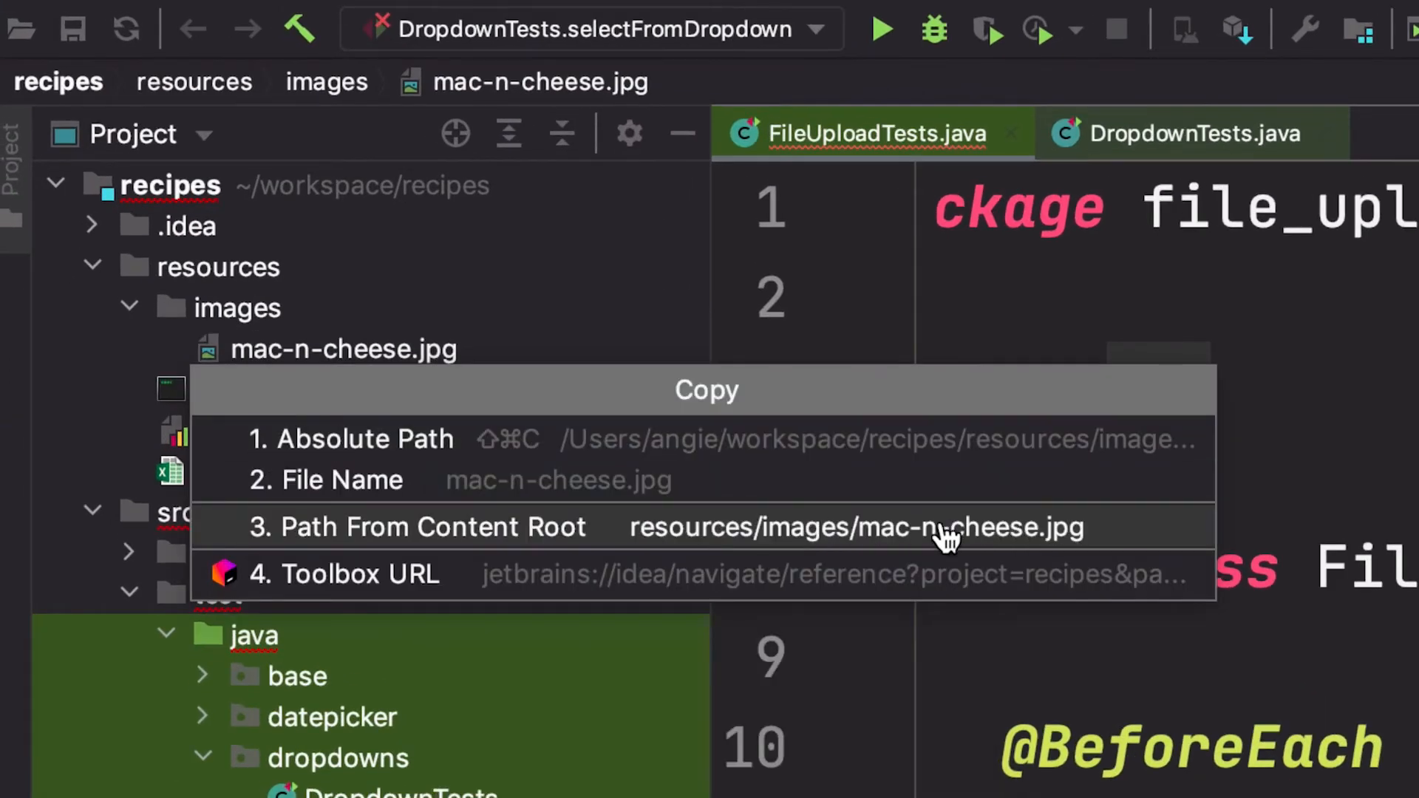
{"action": "mouse_move", "coordinate": [643, 439]}
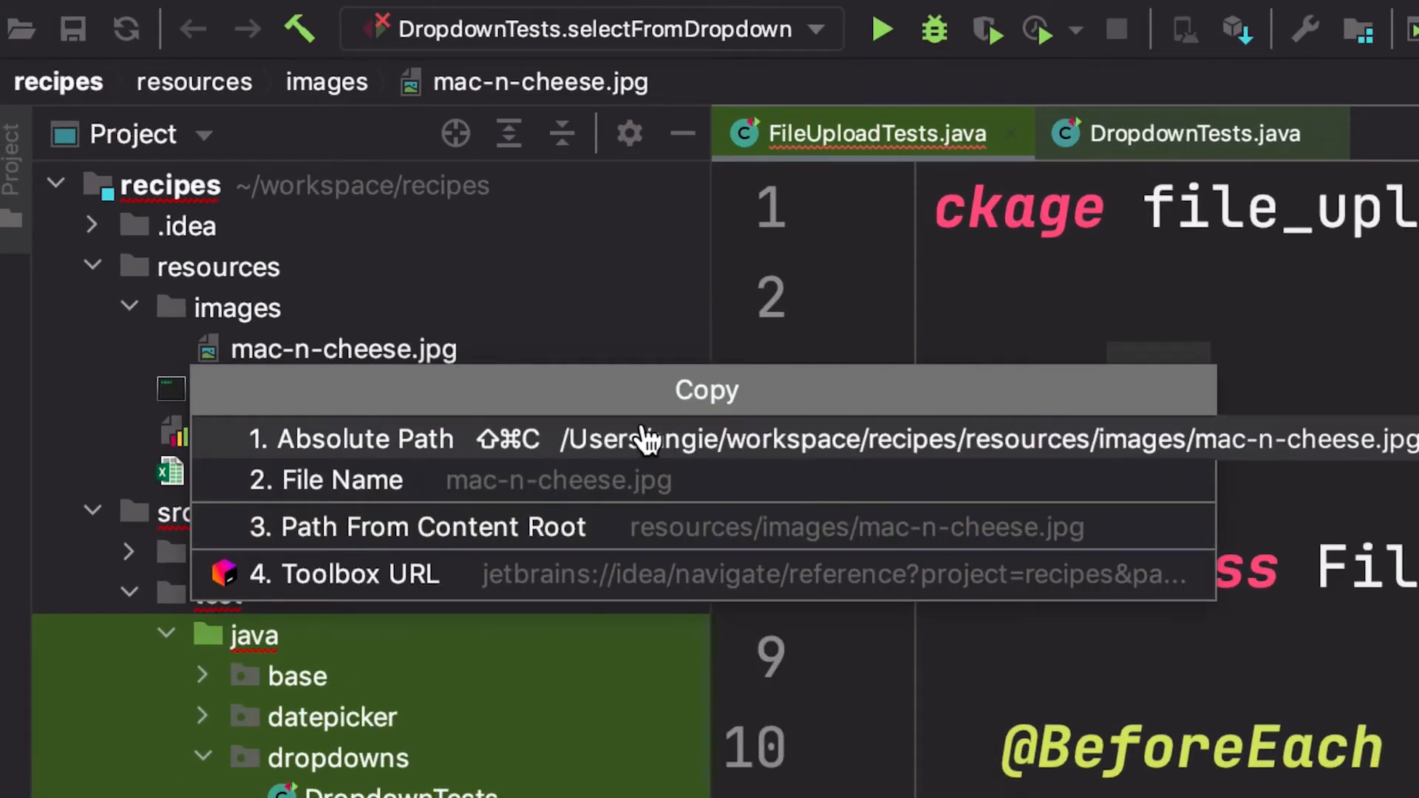
{"action": "key", "text": "Escape"}
{"action": "type", "text": "d"}
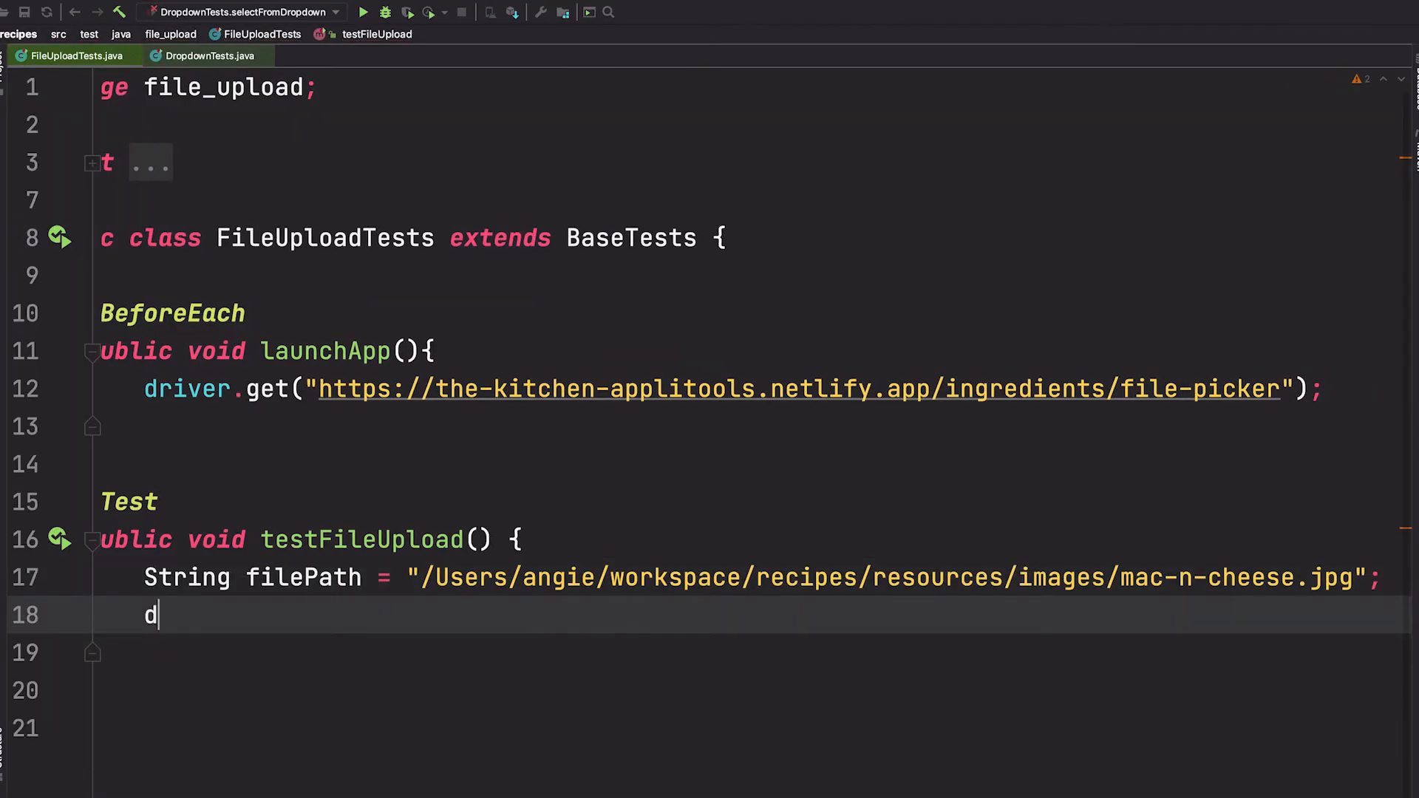
Start a driver.findElement call on line 18 of testFileUpload
{"action": "type", "text": "river."}
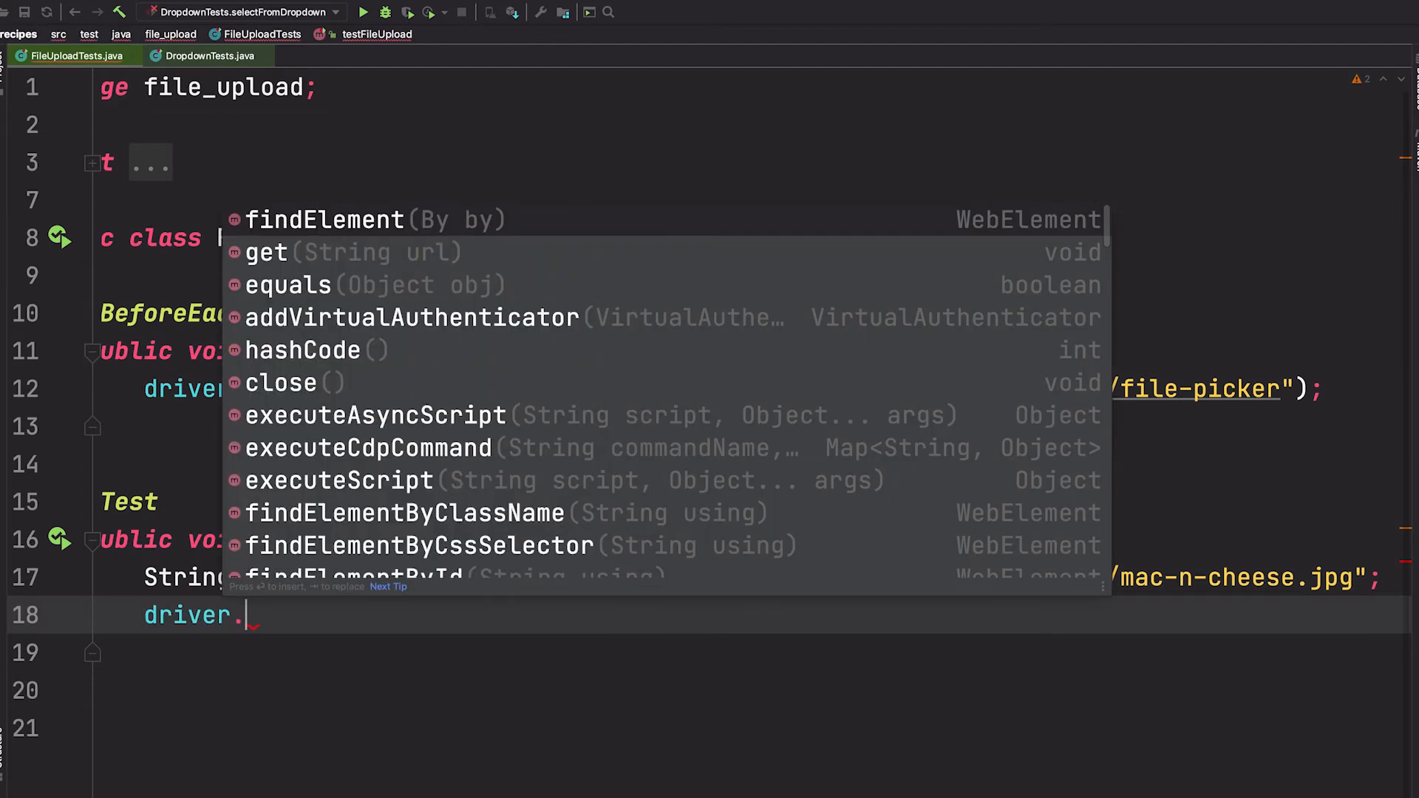
{"action": "type", "text": "find"}
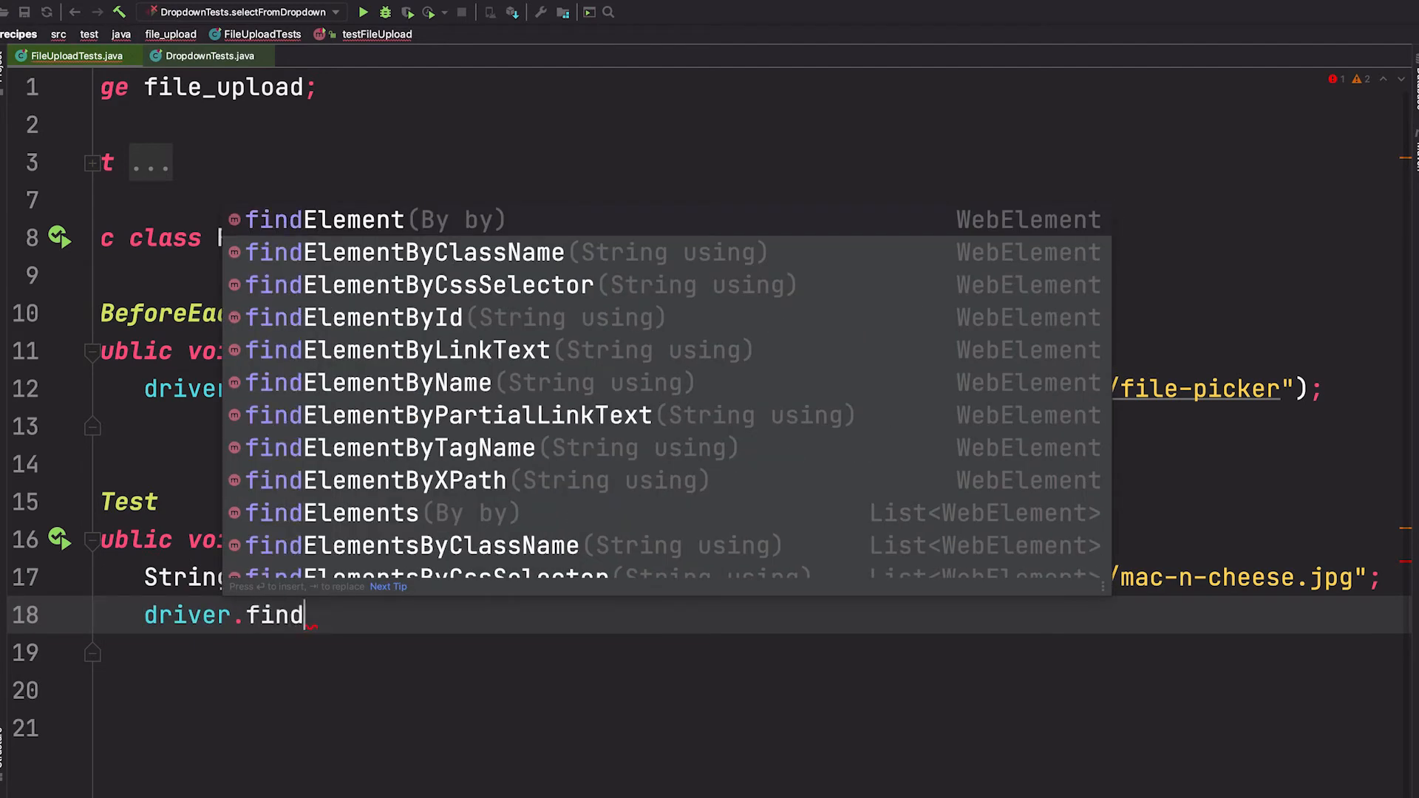
{"action": "type", "text": "Element"}
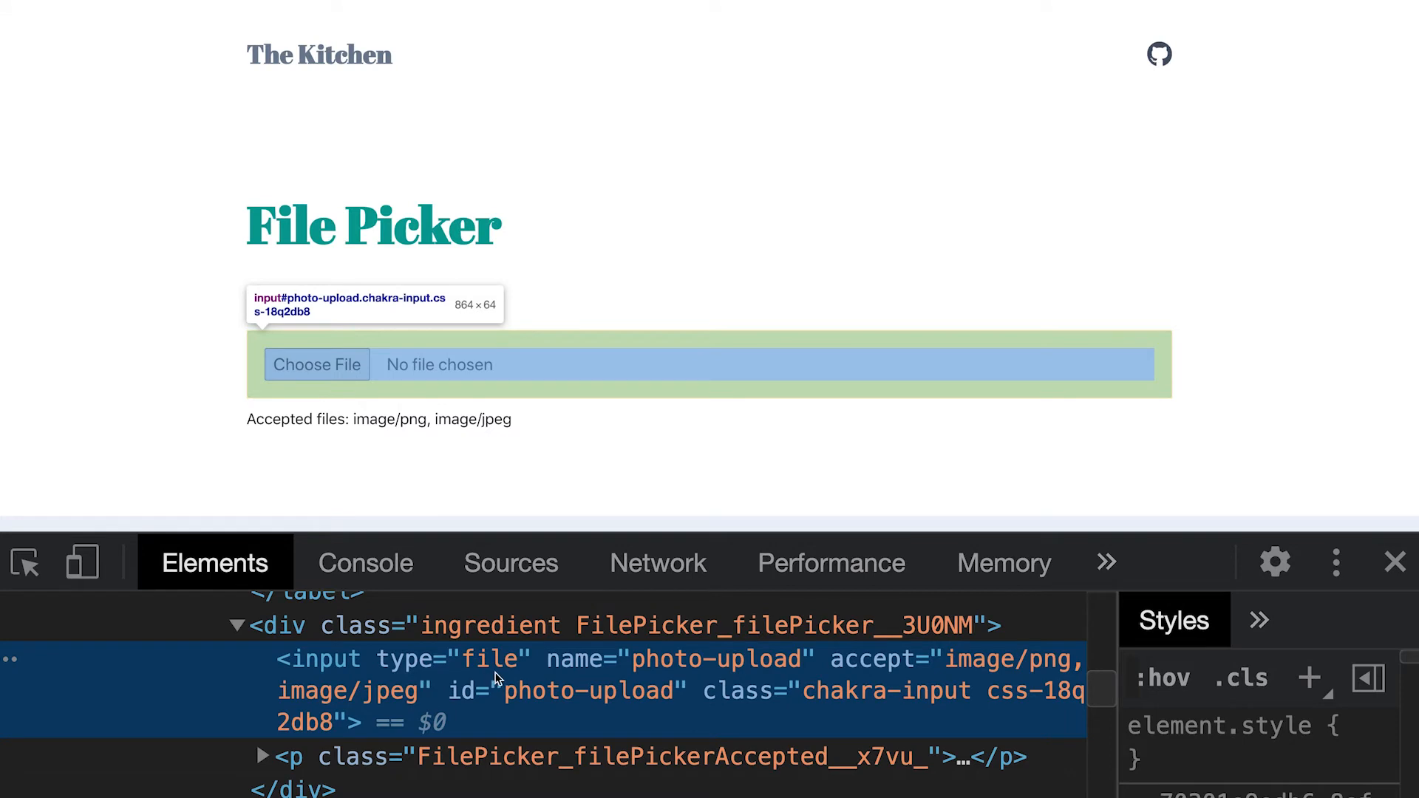
{"action": "mouse_move", "coordinate": [578, 706]}
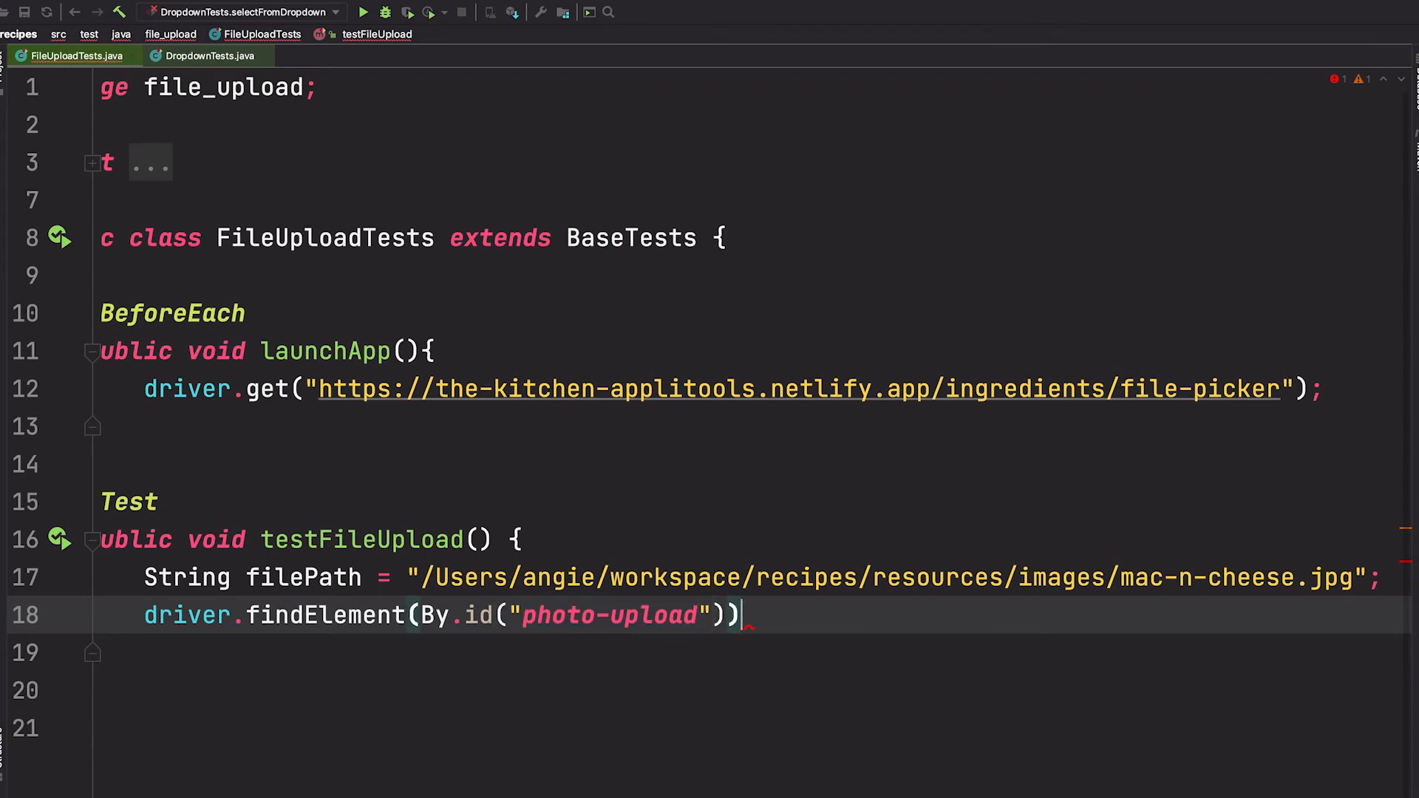
Chain sendKeys(filePath) onto findElement(By.id("photo-upload")) on line 18
{"action": "type", "text": ".sendKeys();"}
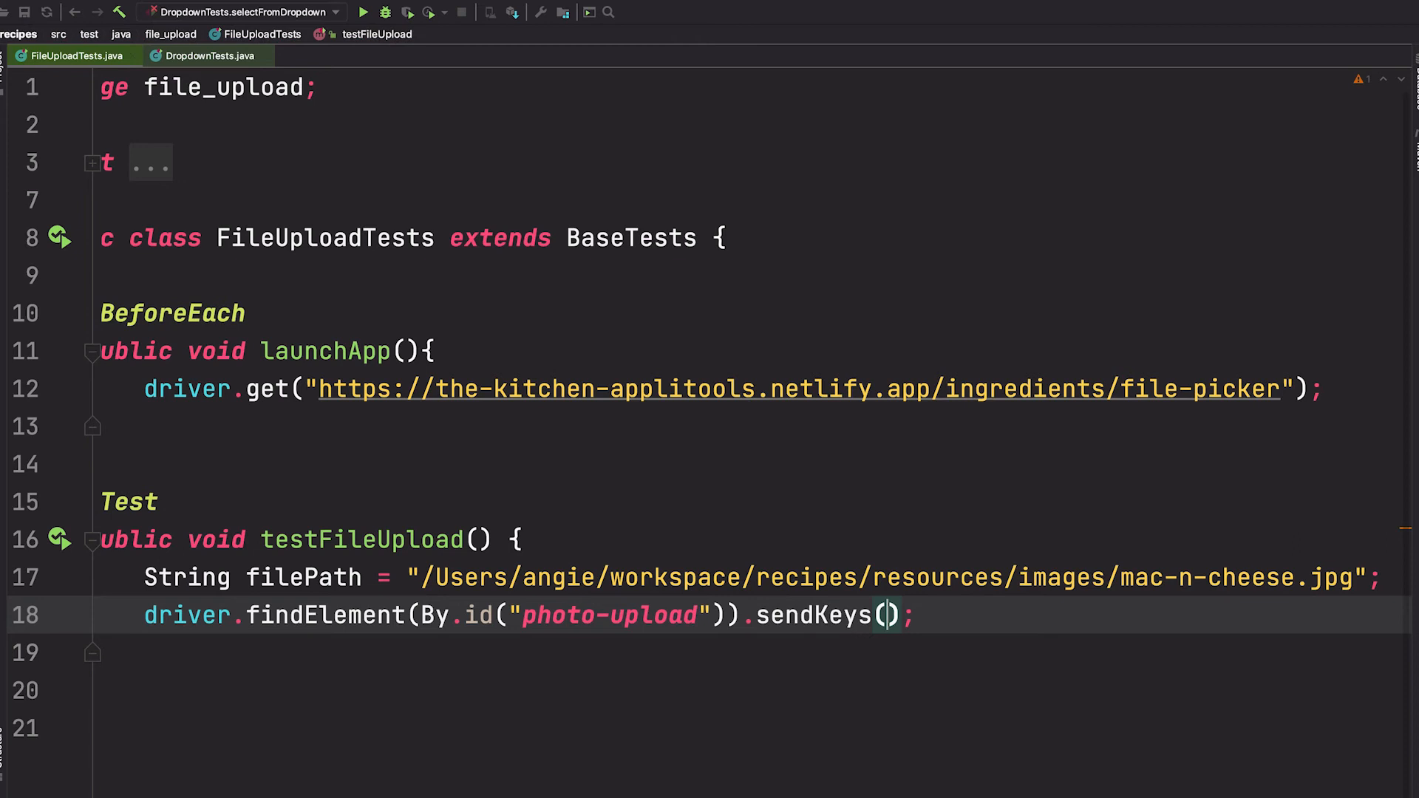
{"action": "type", "text": "filePa"}
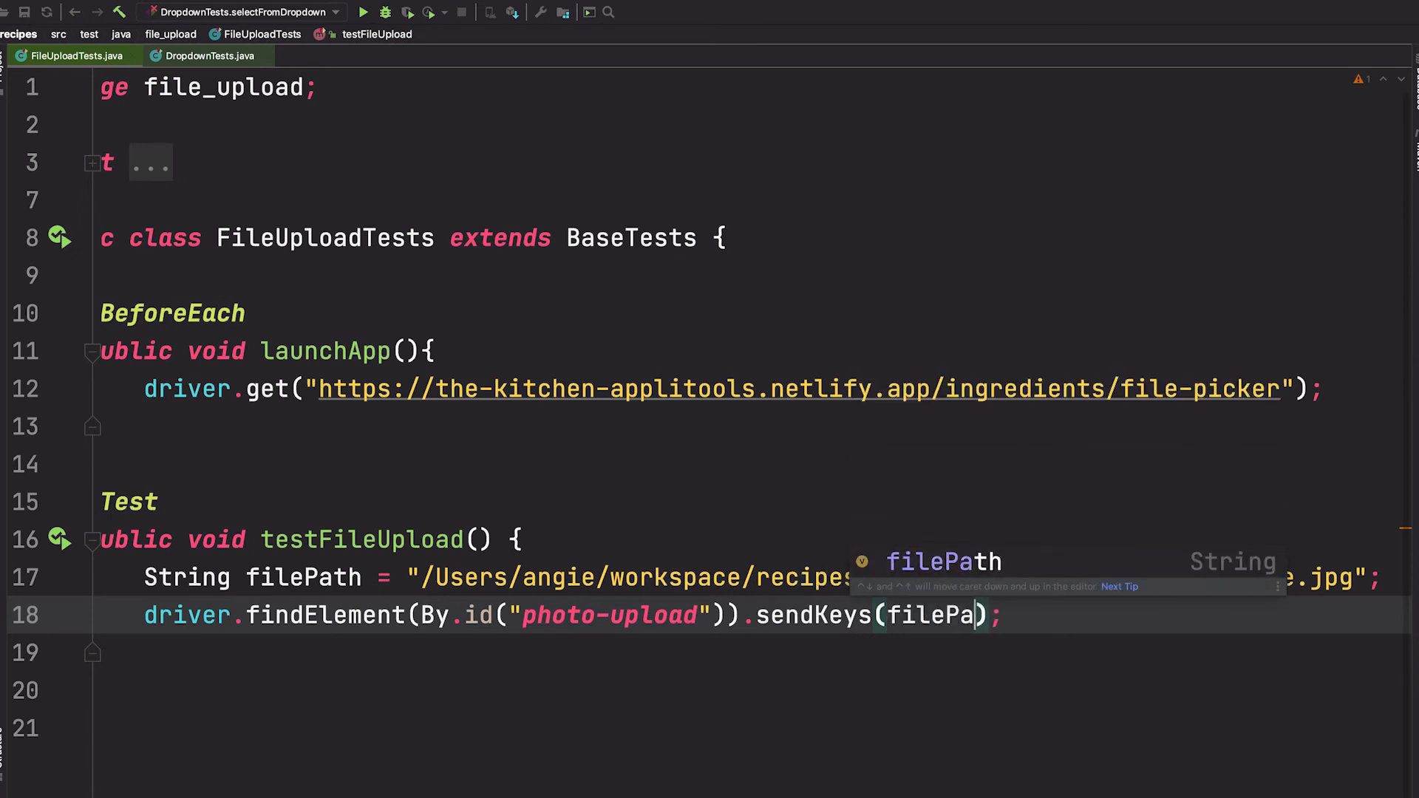